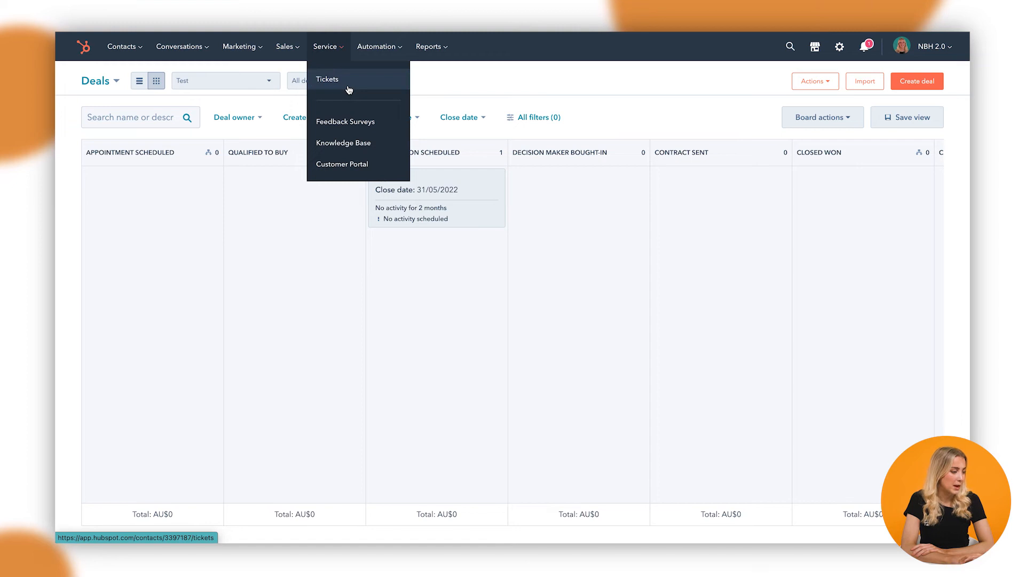
{"action": "mouse_move", "coordinate": [328, 60]}
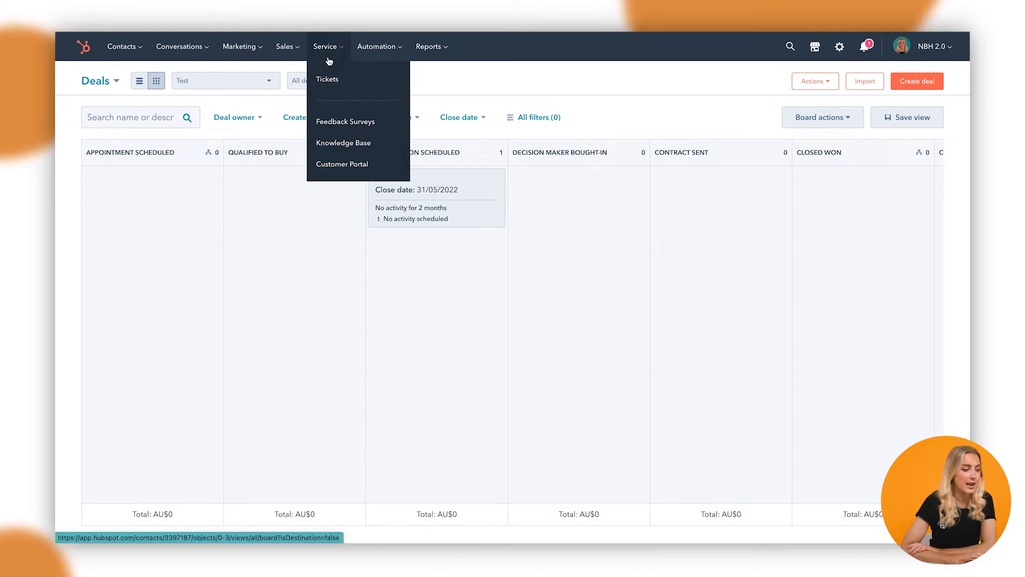
Switch from the deals board to the Tickets board under Service.
{"action": "left_click", "coordinate": [328, 79]}
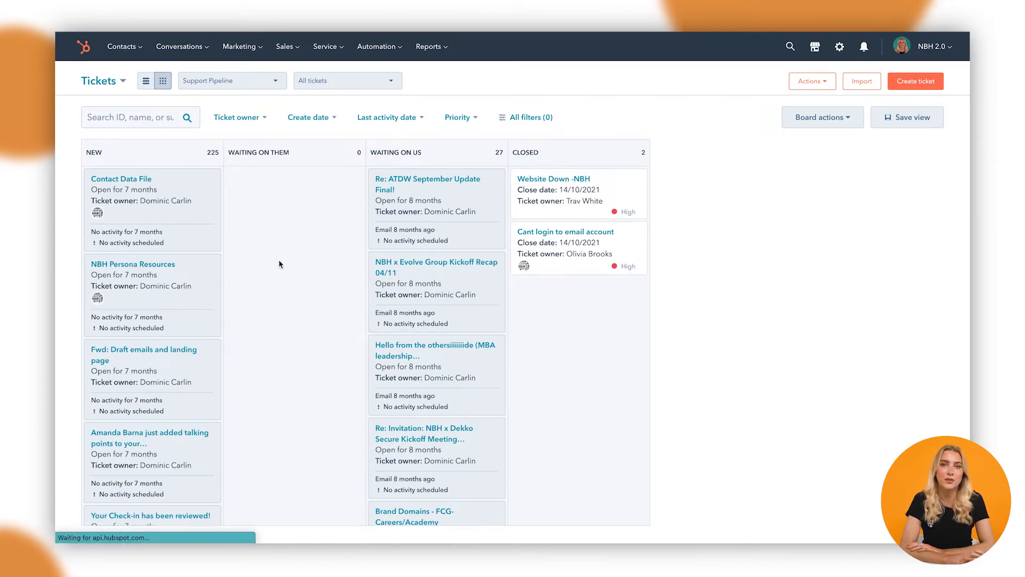
{"action": "mouse_move", "coordinate": [317, 106]}
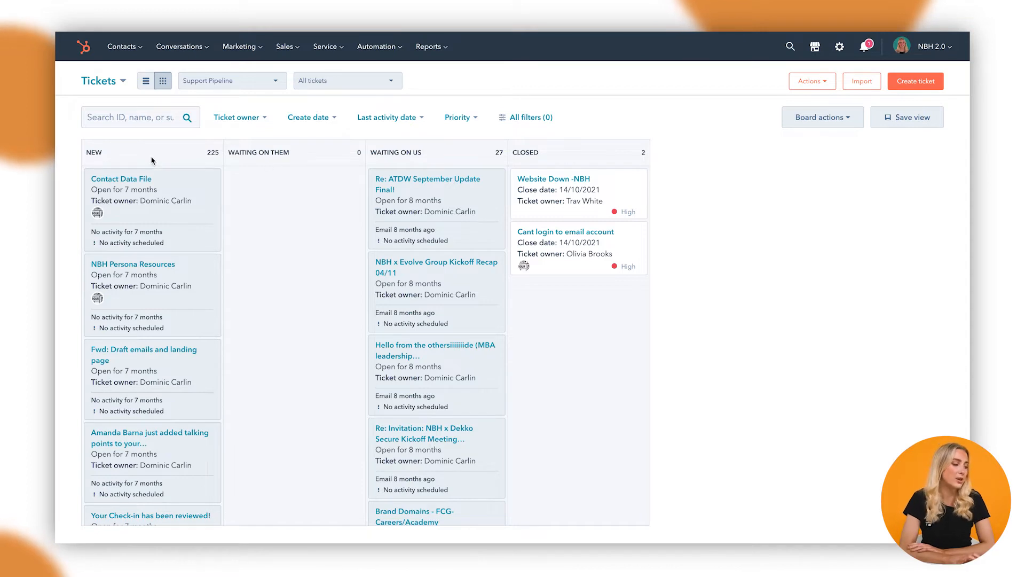
{"action": "mouse_move", "coordinate": [277, 162]}
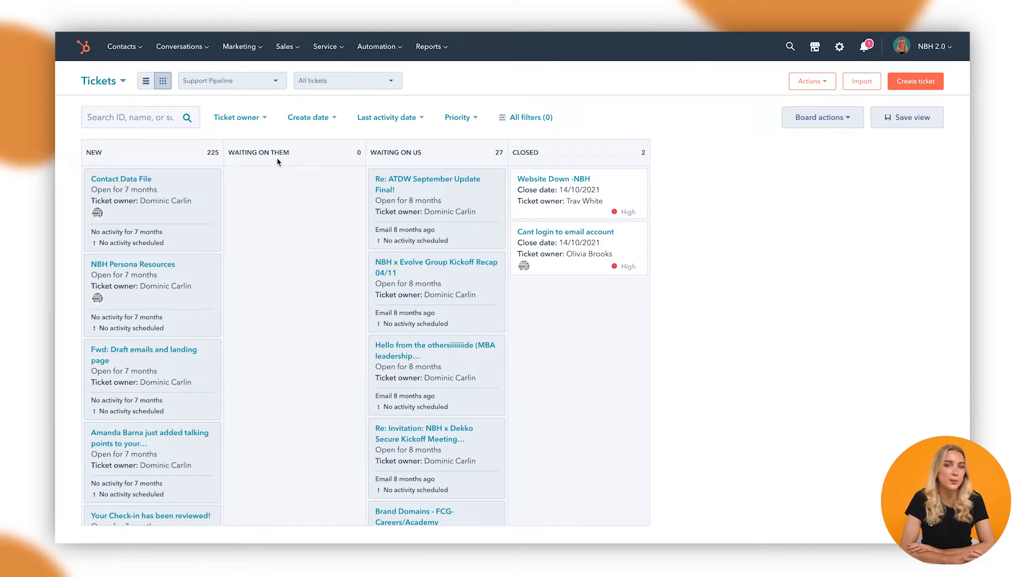
{"action": "mouse_move", "coordinate": [181, 170]}
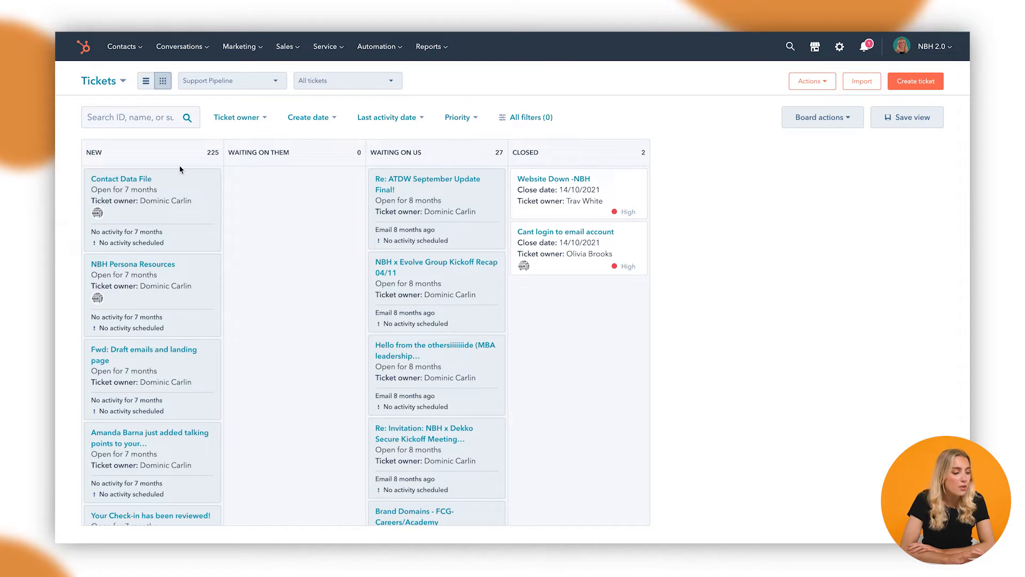
{"action": "mouse_move", "coordinate": [598, 160]}
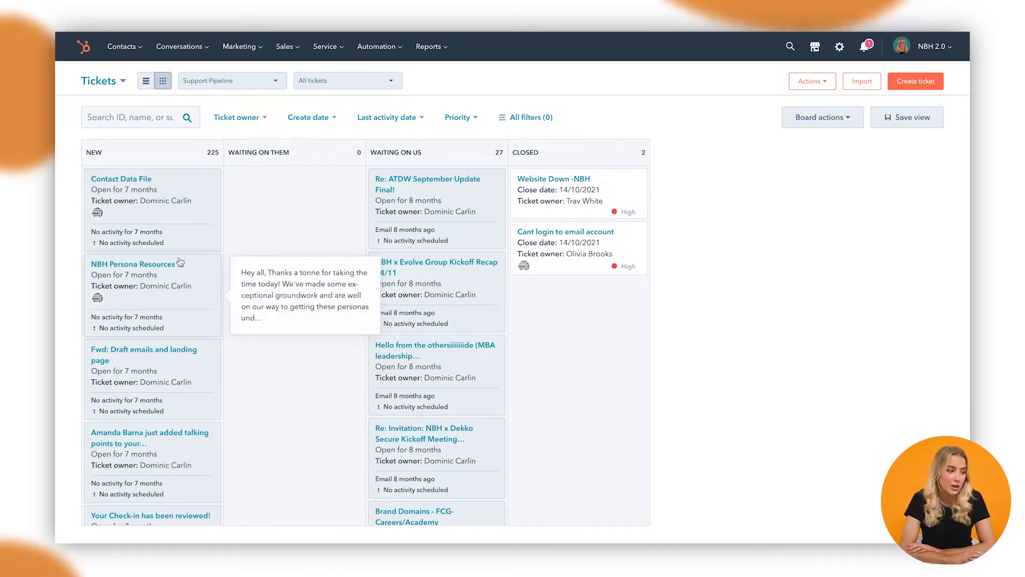
{"action": "mouse_move", "coordinate": [331, 184]}
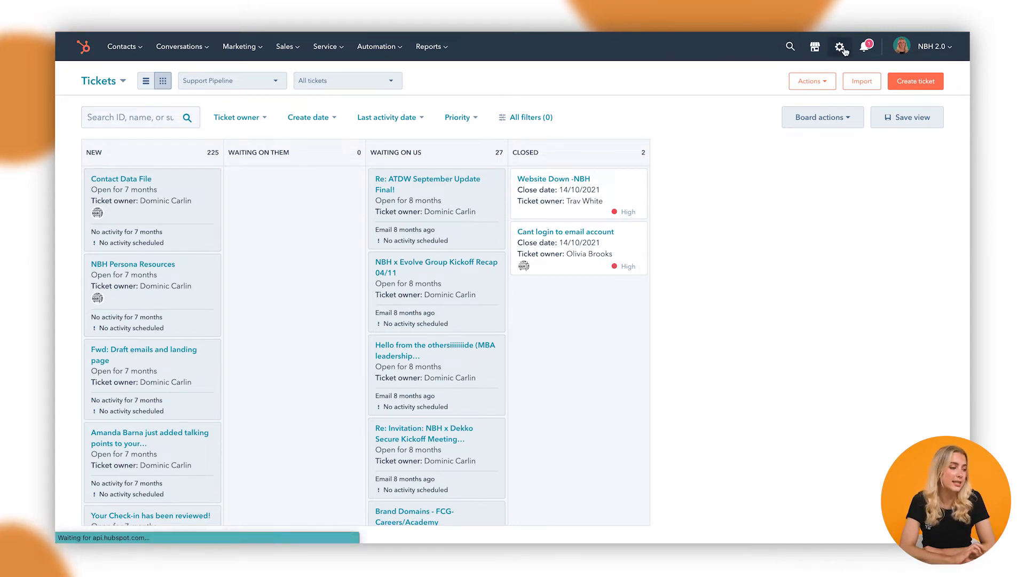
Open ticket settings and go to the Pipelines tab.
{"action": "left_click", "coordinate": [841, 47]}
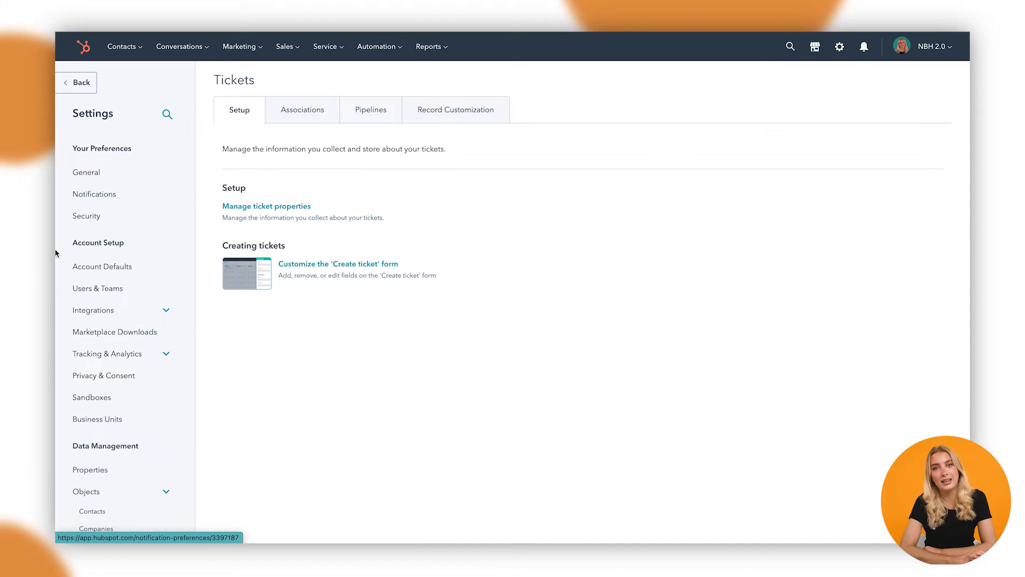
{"action": "mouse_move", "coordinate": [541, 33]}
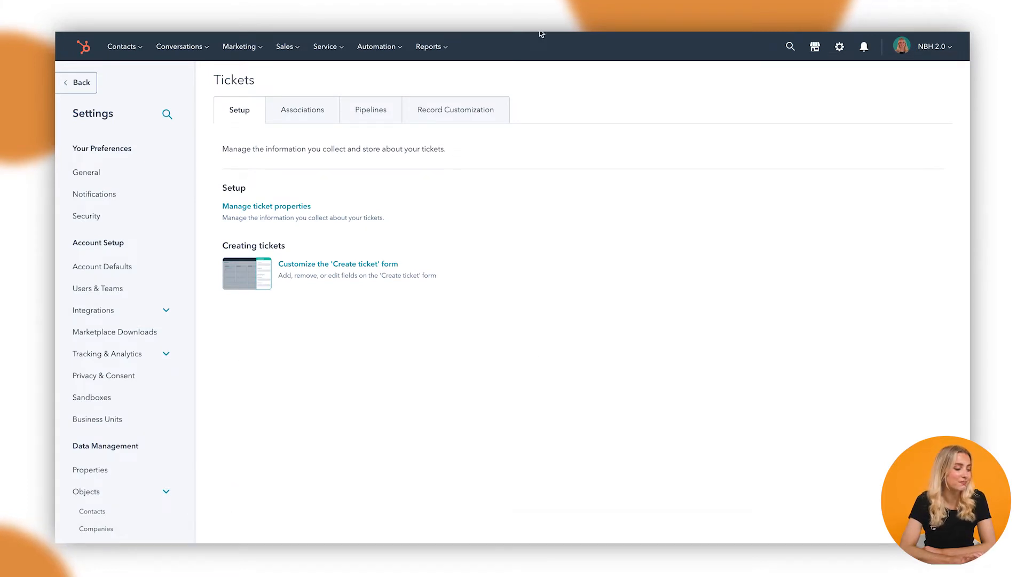
{"action": "left_click", "coordinate": [370, 109]}
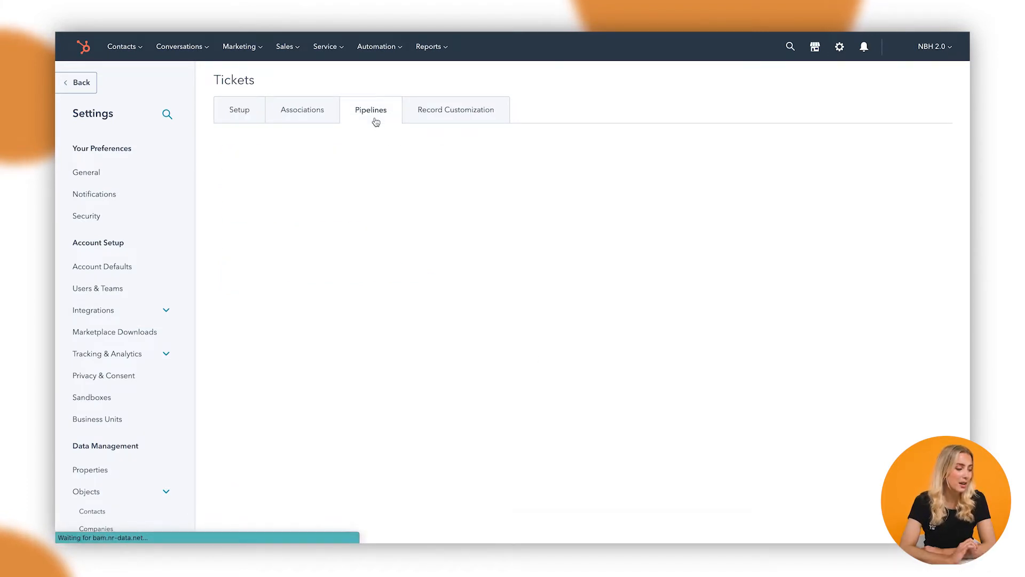
{"action": "left_click", "coordinate": [370, 109]}
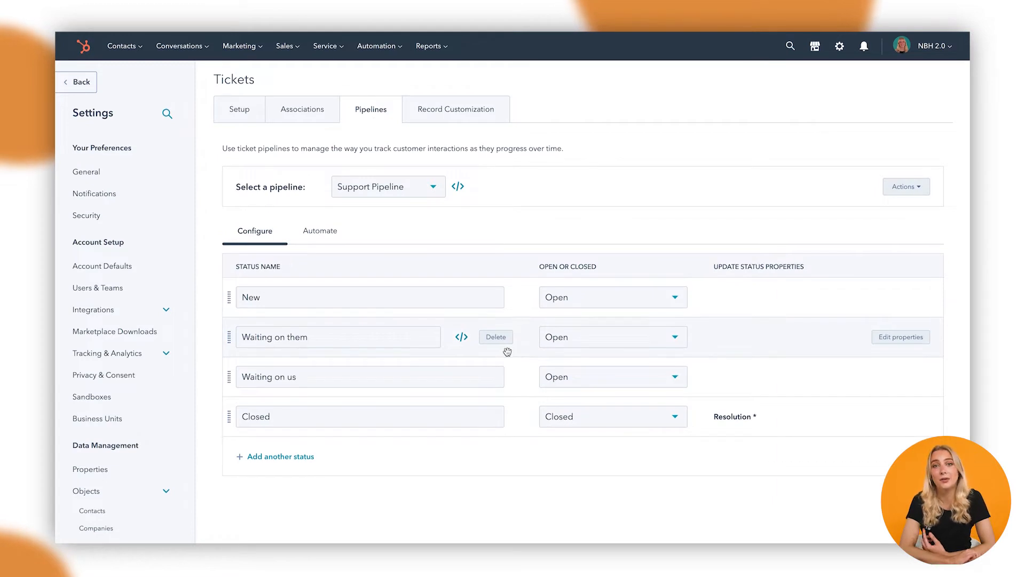
{"action": "scroll", "scroll_direction": "up", "scroll_amount": 3}
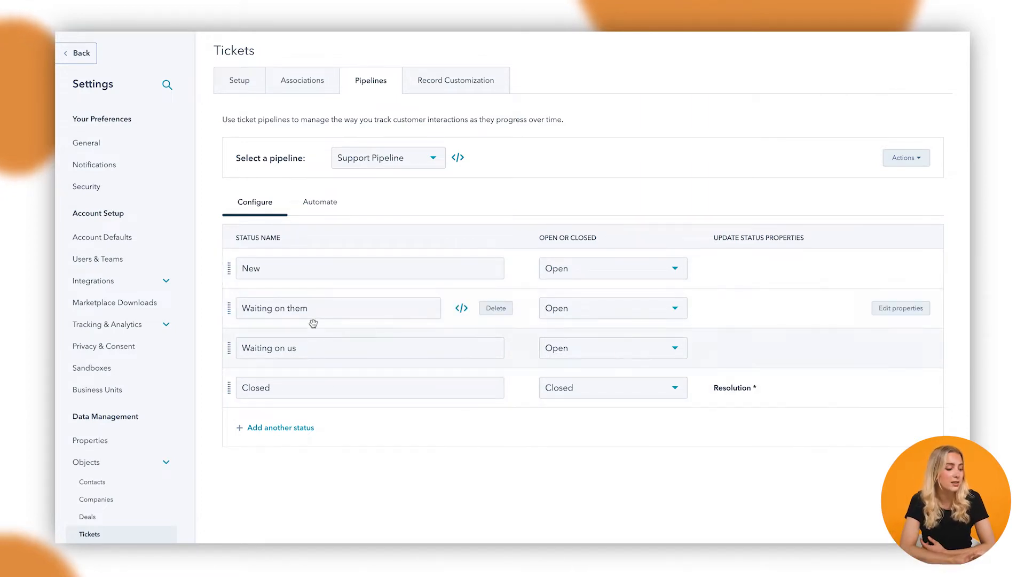
{"action": "mouse_move", "coordinate": [317, 347]}
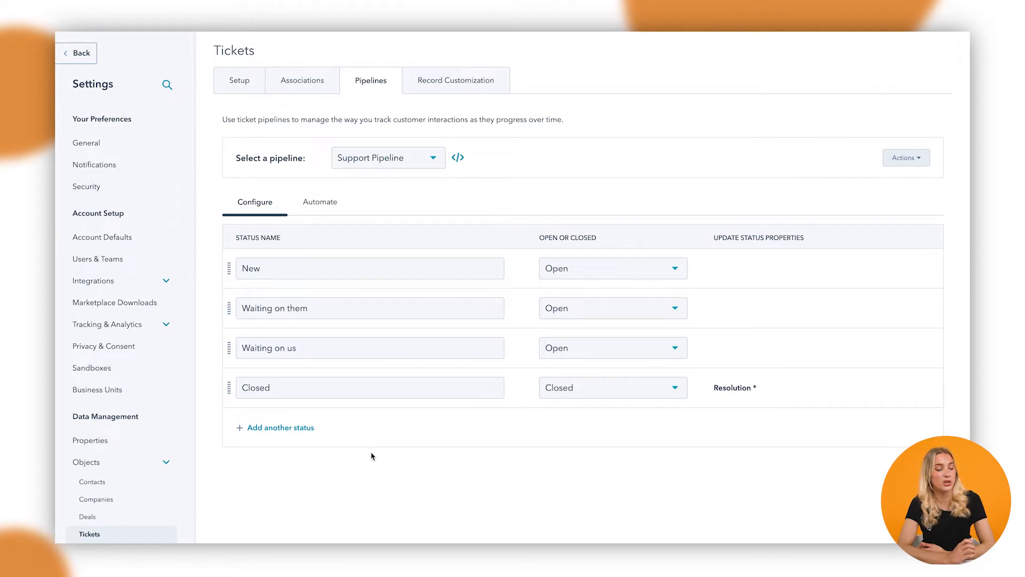
{"action": "left_click", "coordinate": [280, 427]}
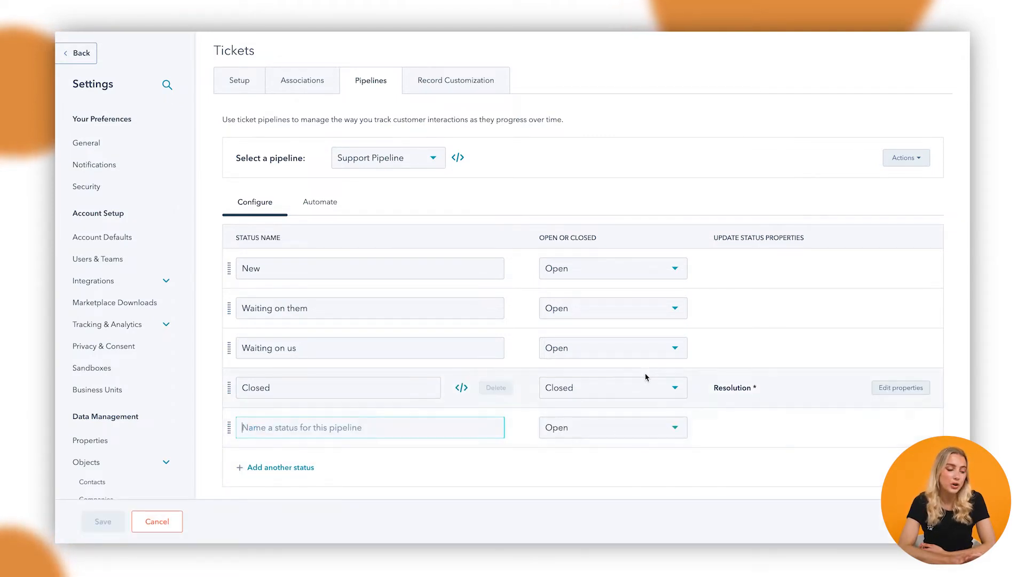
{"action": "mouse_move", "coordinate": [646, 244]}
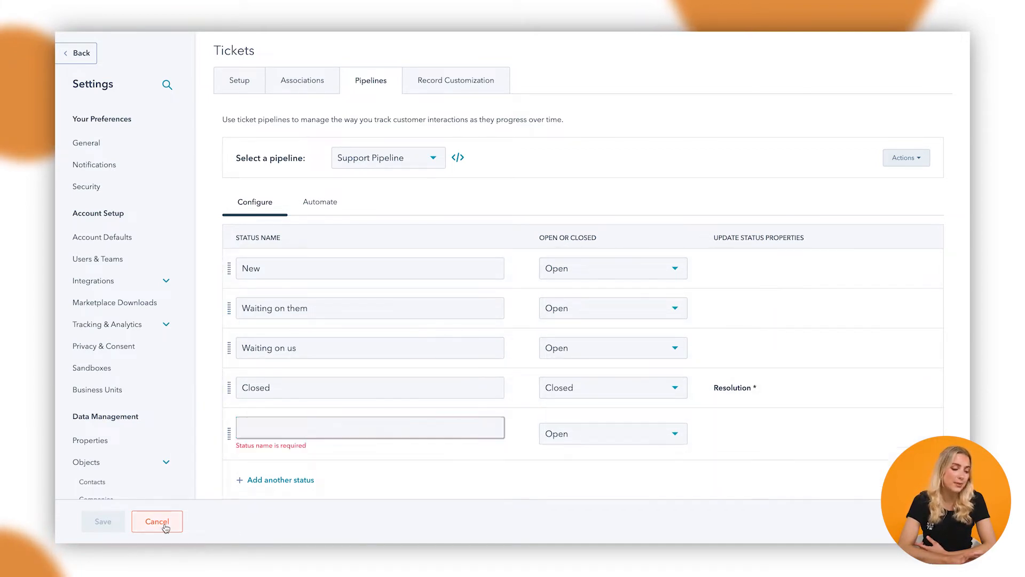
{"action": "left_click", "coordinate": [157, 521]}
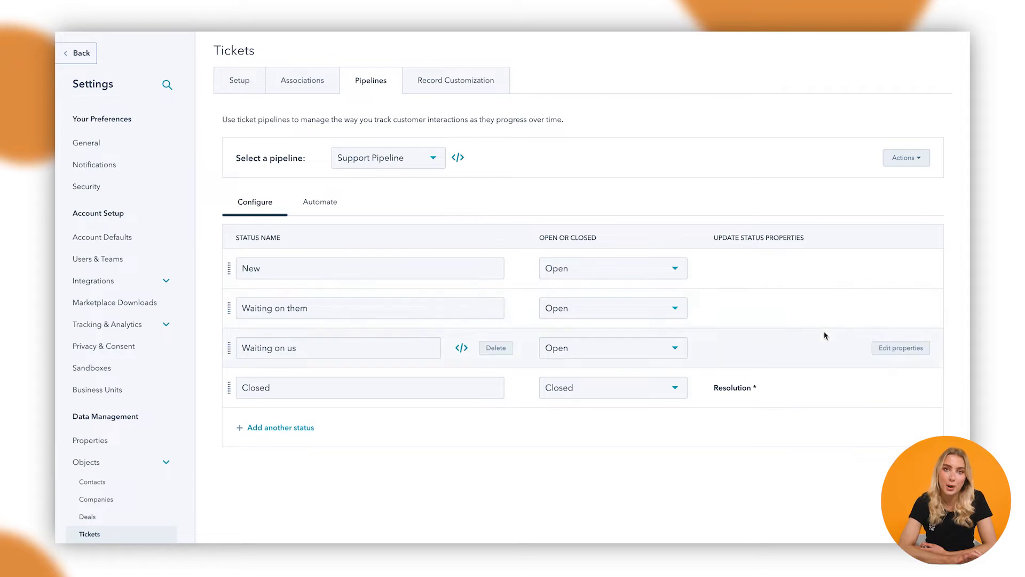
{"action": "mouse_move", "coordinate": [874, 308]}
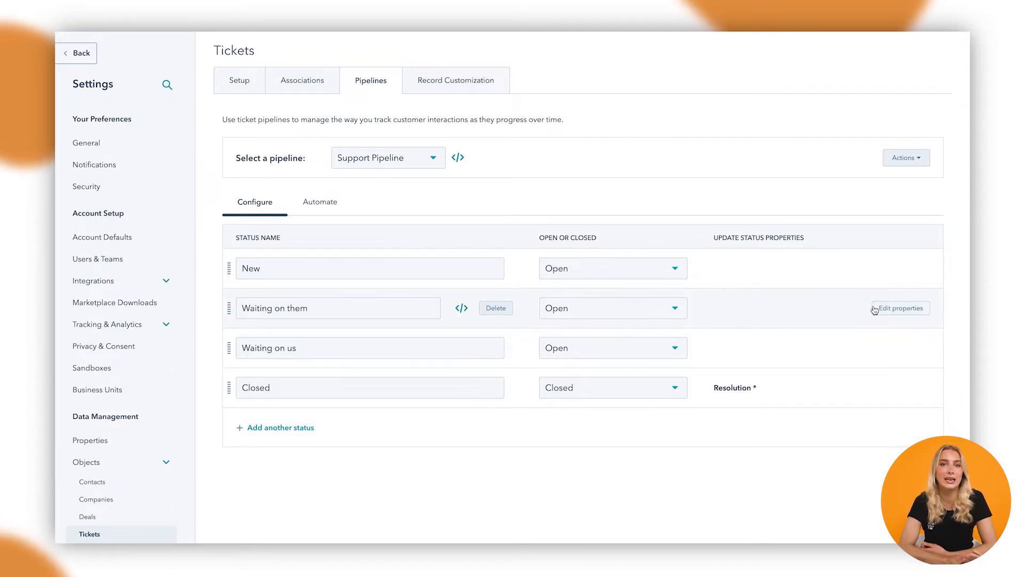
{"action": "mouse_move", "coordinate": [868, 310]}
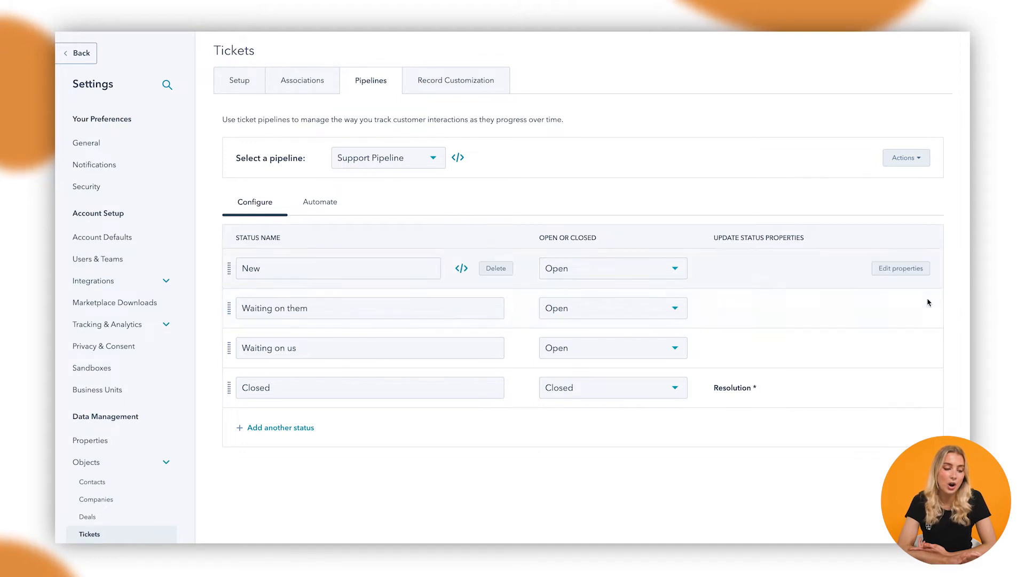
{"action": "left_click", "coordinate": [900, 268]}
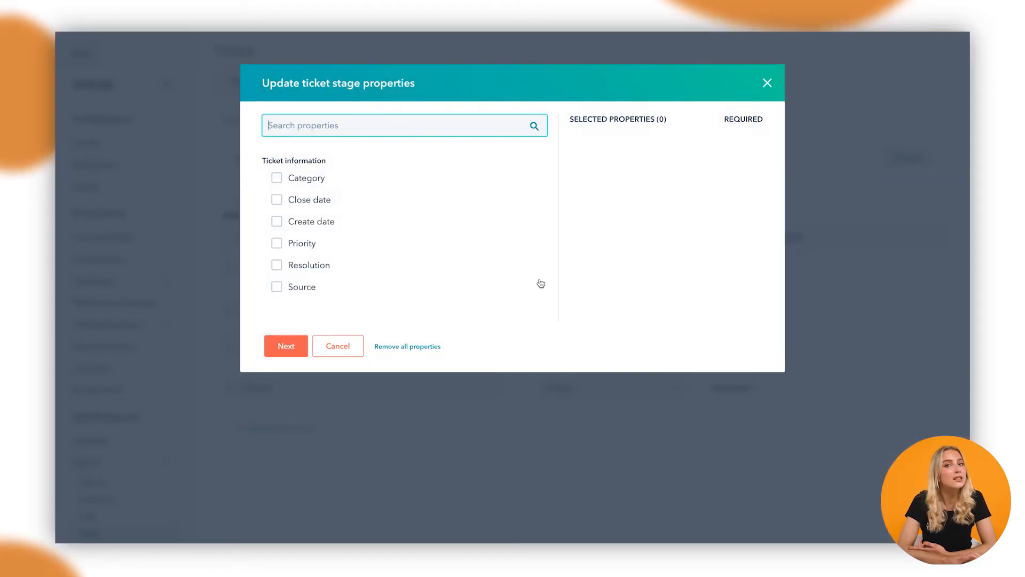
{"action": "mouse_move", "coordinate": [541, 263]}
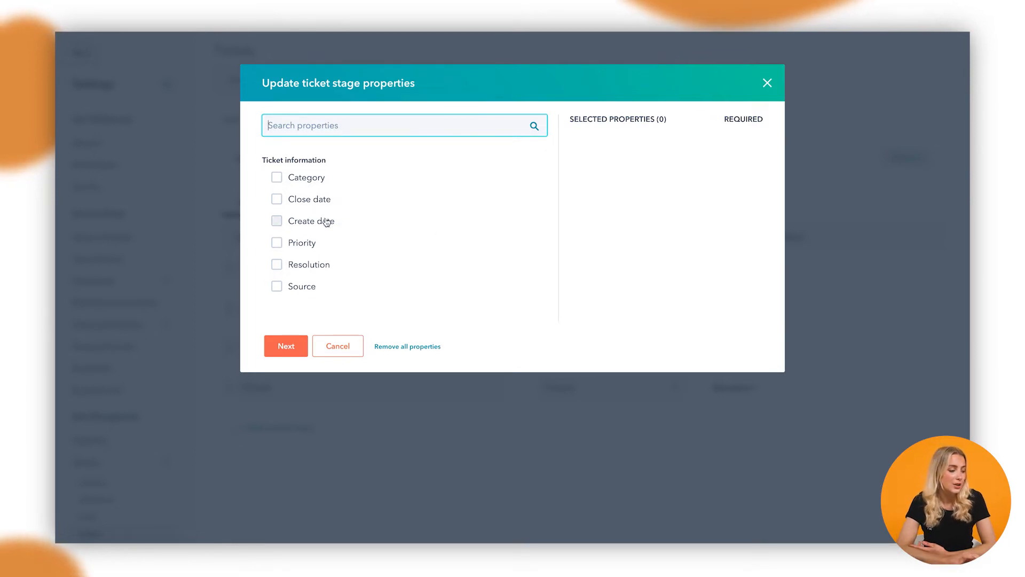
{"action": "scroll", "scroll_direction": "down", "scroll_amount": 3}
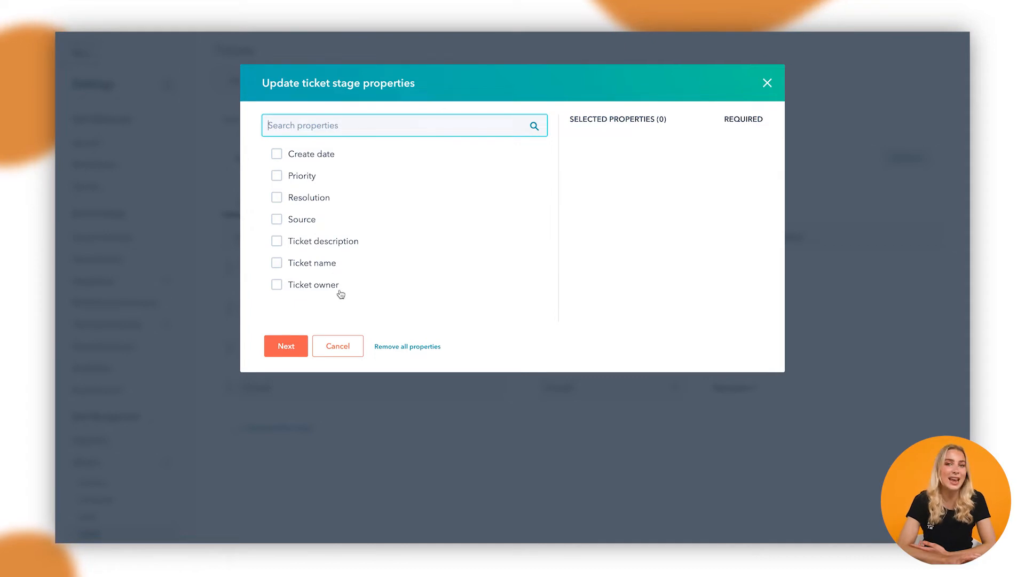
{"action": "mouse_move", "coordinate": [524, 235]}
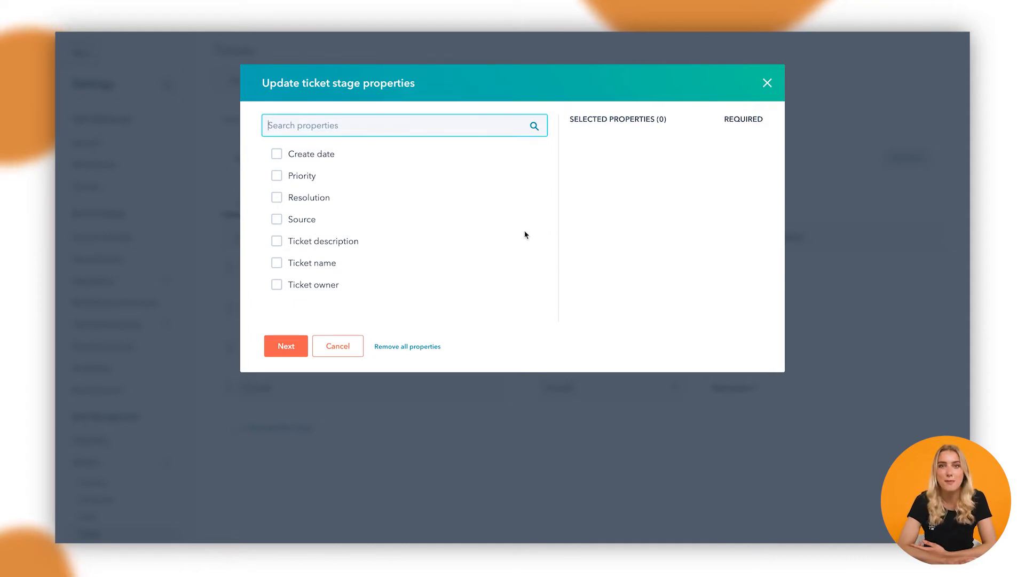
Cancel stage properties, then expand additional status automation on the Automate tab.
{"action": "left_click", "coordinate": [338, 346]}
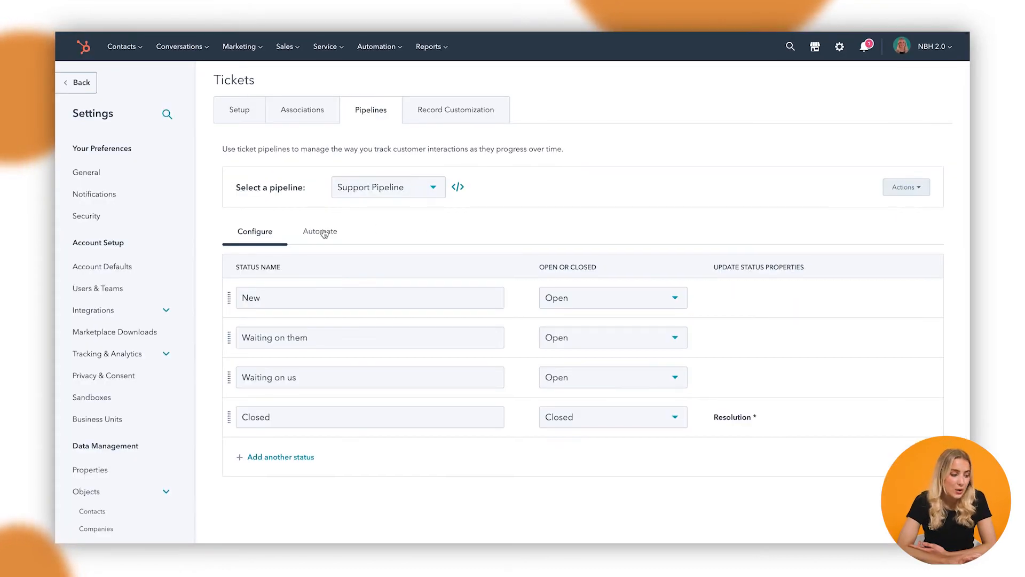
{"action": "left_click", "coordinate": [320, 231]}
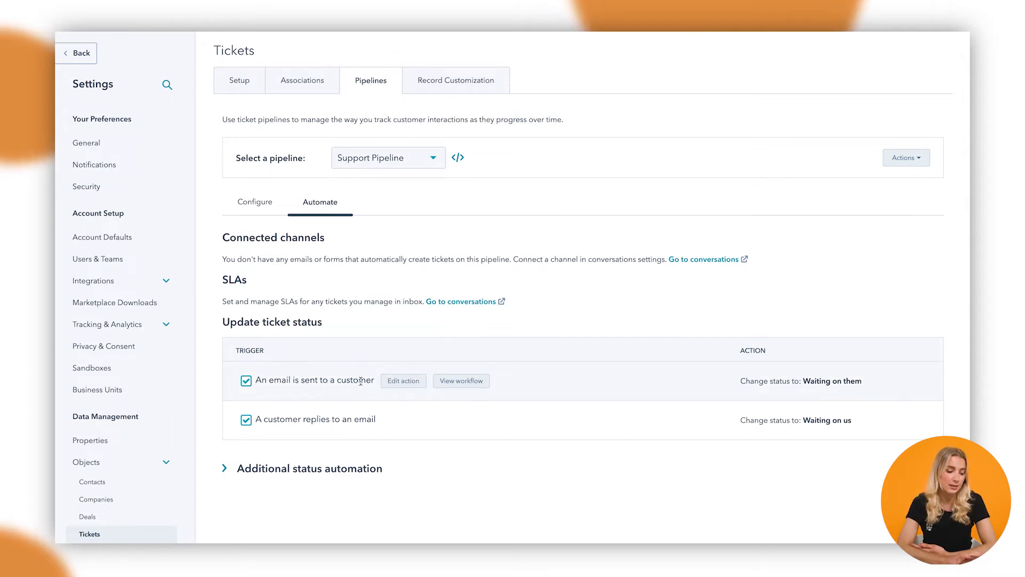
{"action": "mouse_move", "coordinate": [846, 393]}
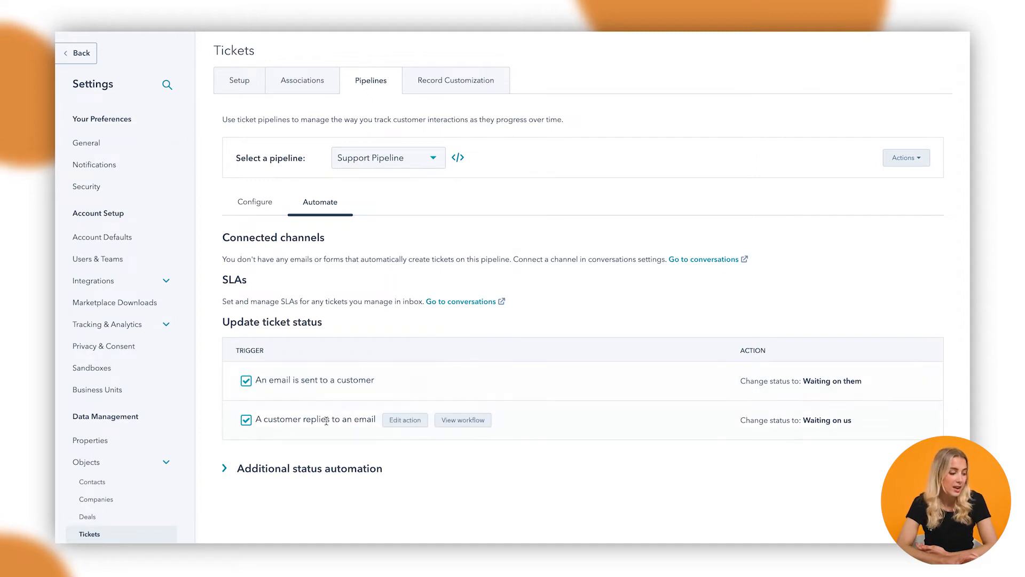
{"action": "mouse_move", "coordinate": [835, 445]}
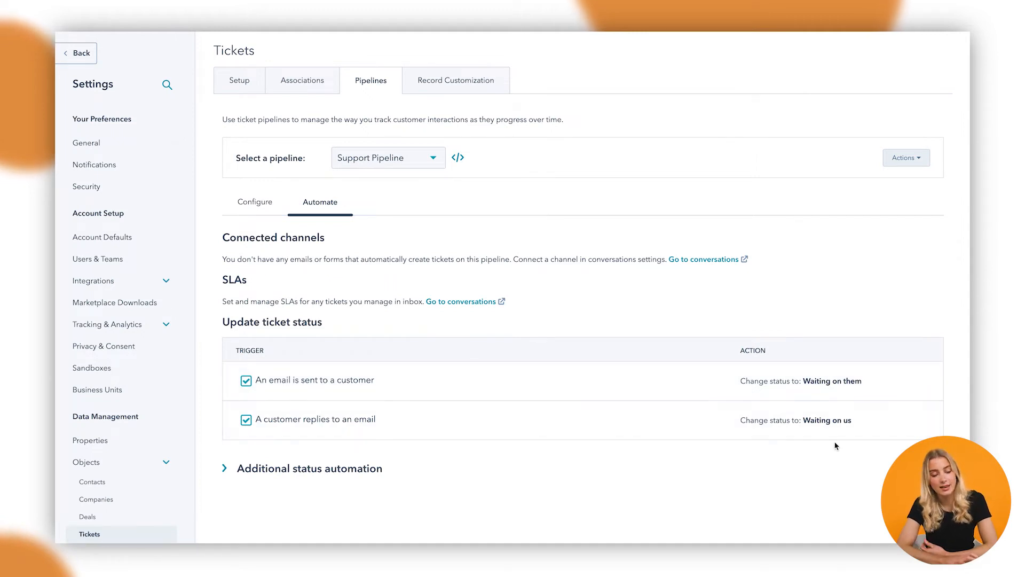
{"action": "mouse_move", "coordinate": [868, 429]}
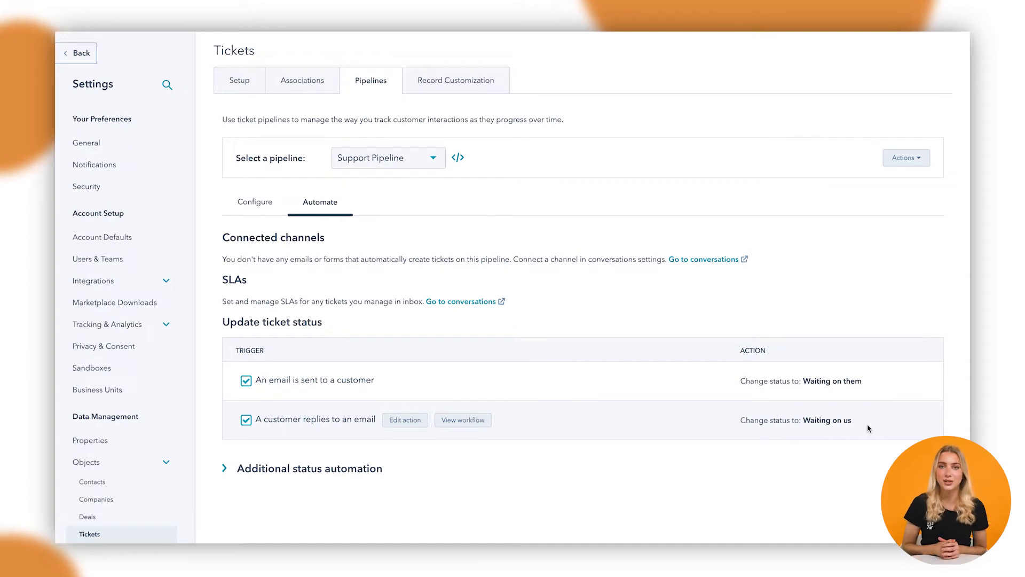
{"action": "left_click", "coordinate": [224, 468]}
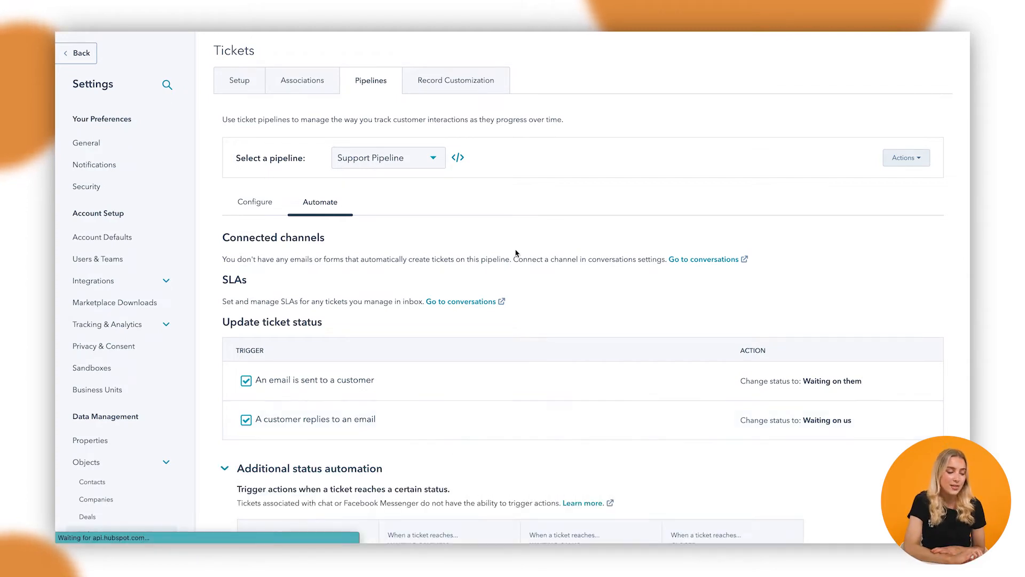
{"action": "scroll", "scroll_direction": "down", "scroll_amount": 3}
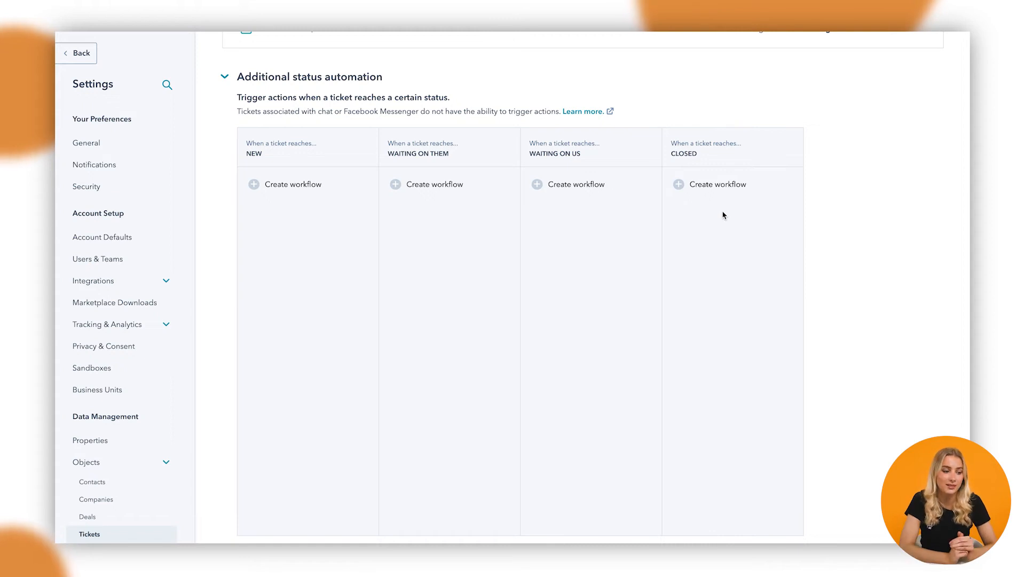
{"action": "mouse_move", "coordinate": [719, 205]}
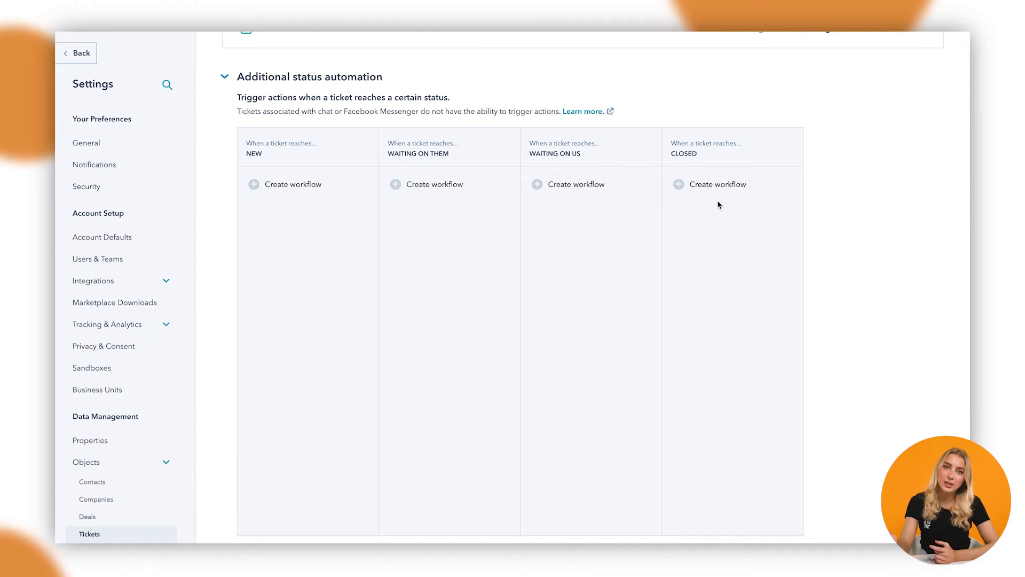
{"action": "mouse_move", "coordinate": [411, 145]}
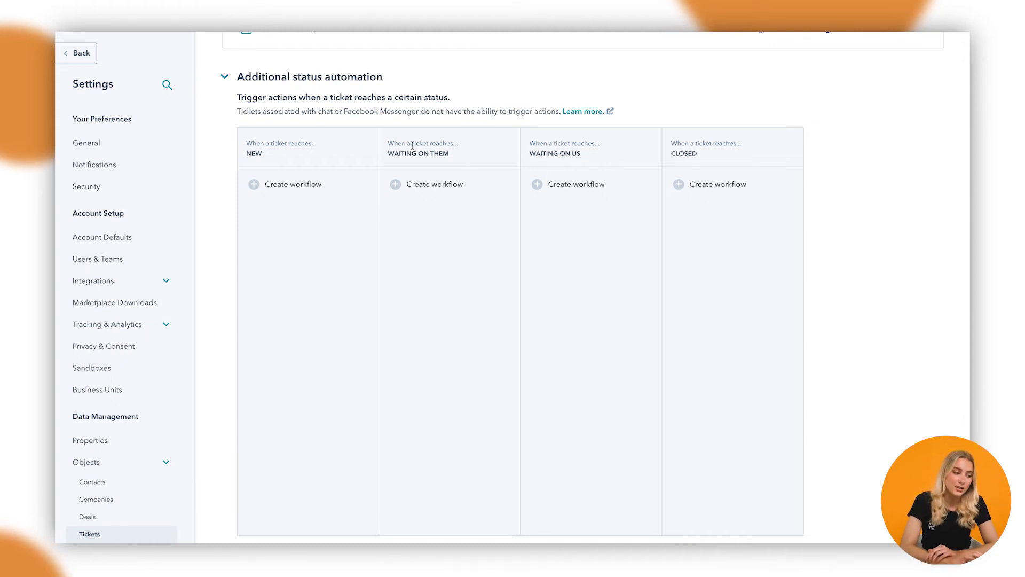
{"action": "mouse_move", "coordinate": [527, 155]}
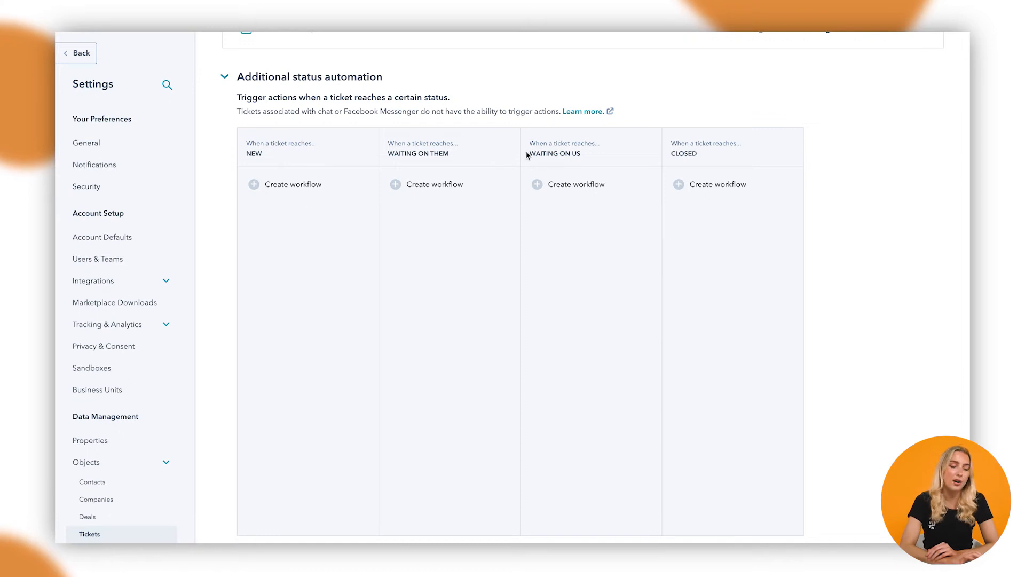
{"action": "mouse_move", "coordinate": [913, 349]}
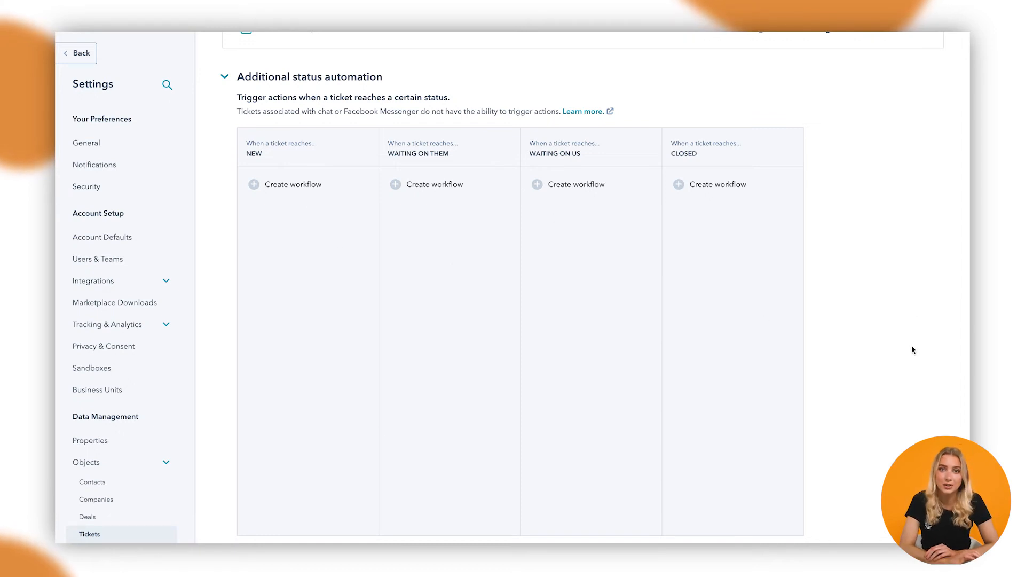
{"action": "mouse_move", "coordinate": [736, 296]}
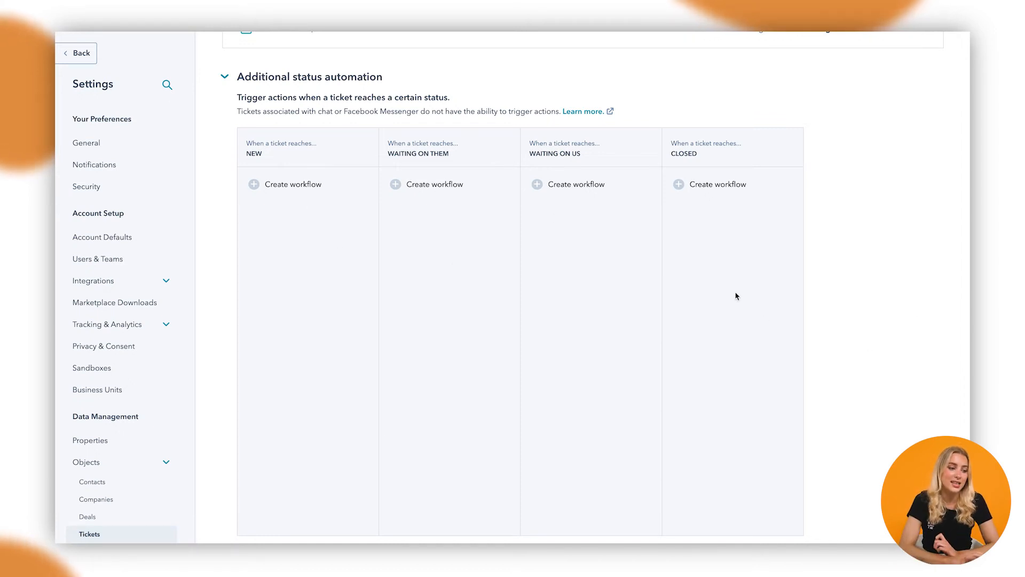
{"action": "mouse_move", "coordinate": [705, 189]}
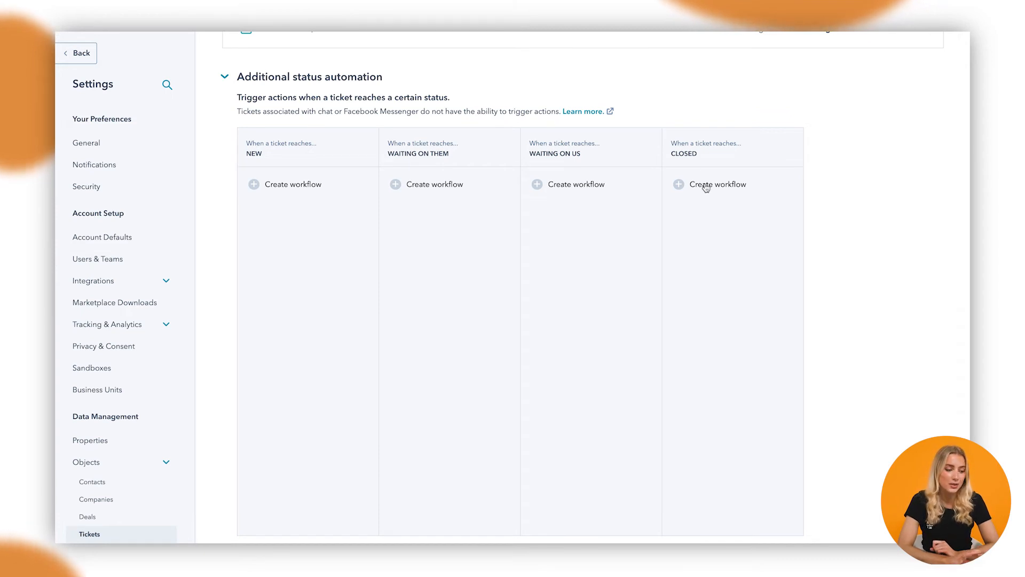
Create a Closed-stage workflow sending 'Thank you - Support - Email #1' to associated contacts.
{"action": "left_click", "coordinate": [709, 184]}
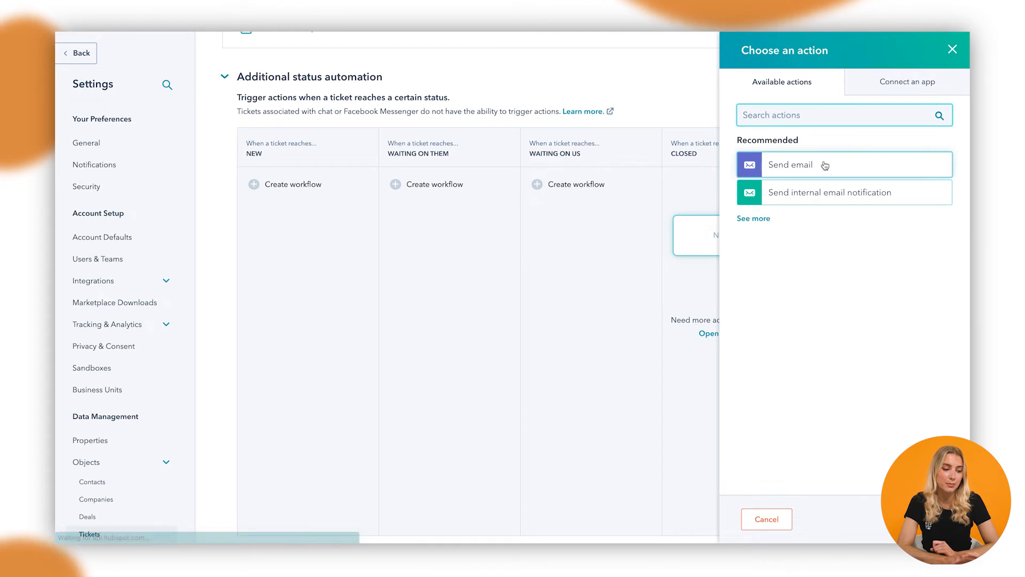
{"action": "left_click", "coordinate": [789, 164]}
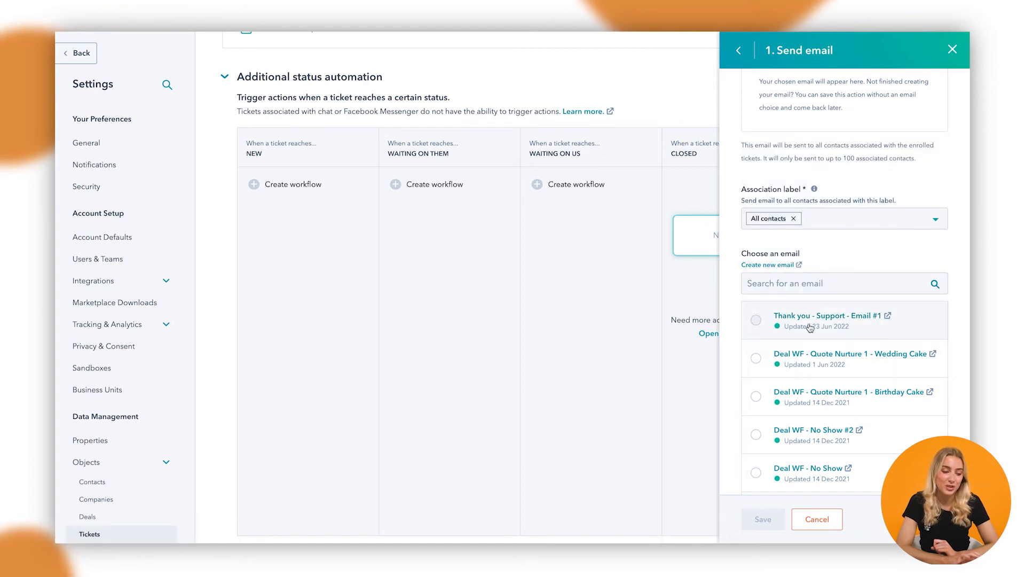
{"action": "left_click", "coordinate": [756, 320]}
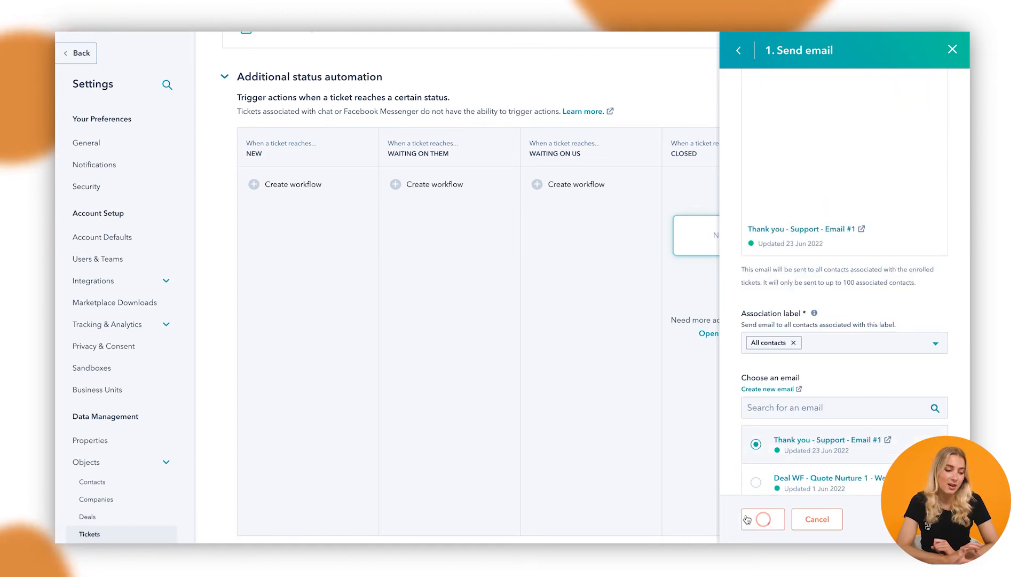
{"action": "left_click", "coordinate": [763, 518]}
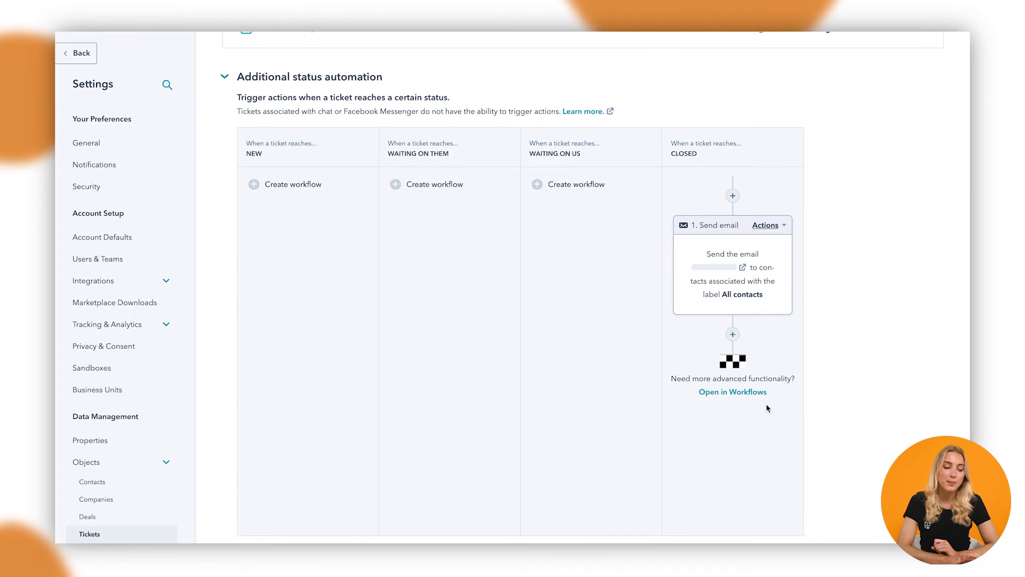